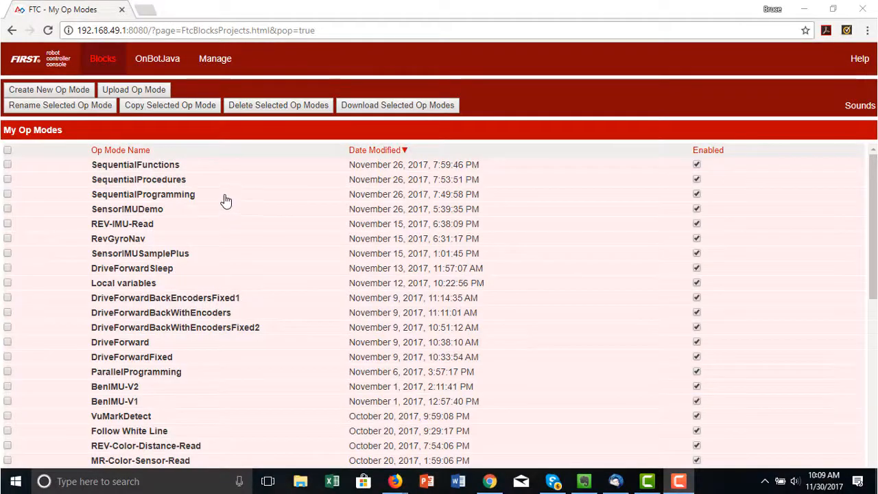
- Create a new op mode named SensorDisplay from the SensorIMU sample
{"action": "left_click", "coordinate": [47, 90]}
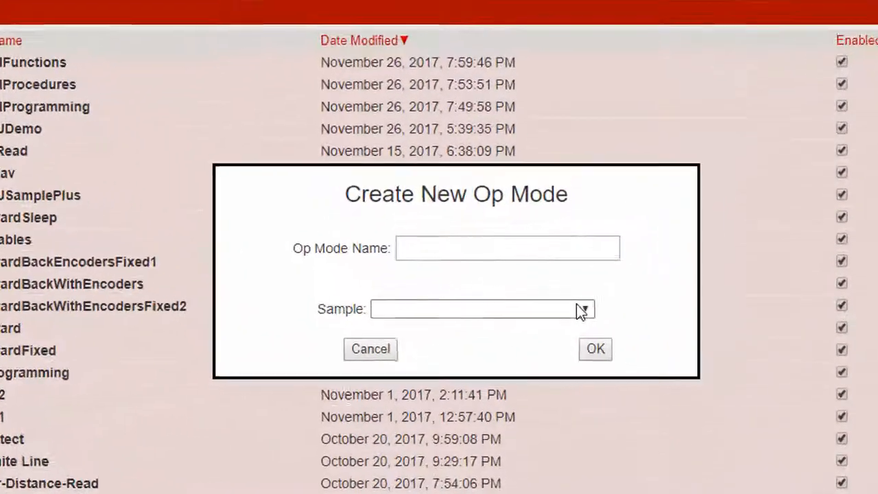
{"action": "left_click", "coordinate": [588, 309]}
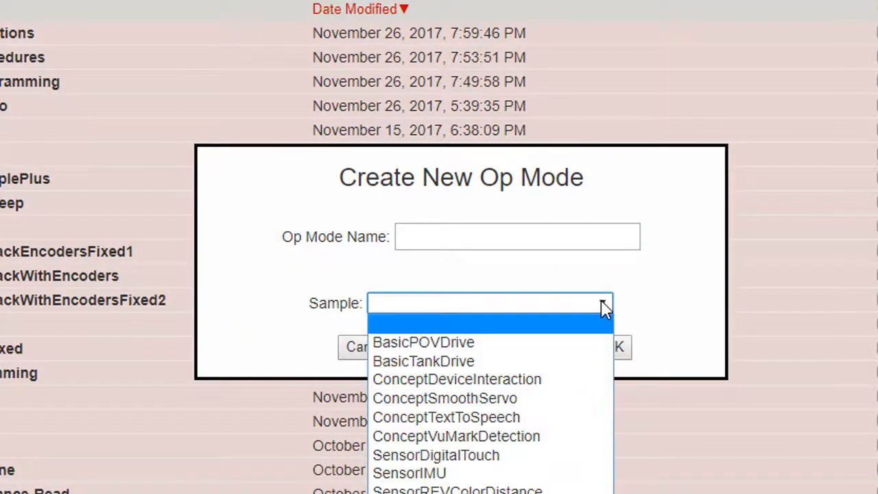
{"action": "mouse_move", "coordinate": [487, 474]}
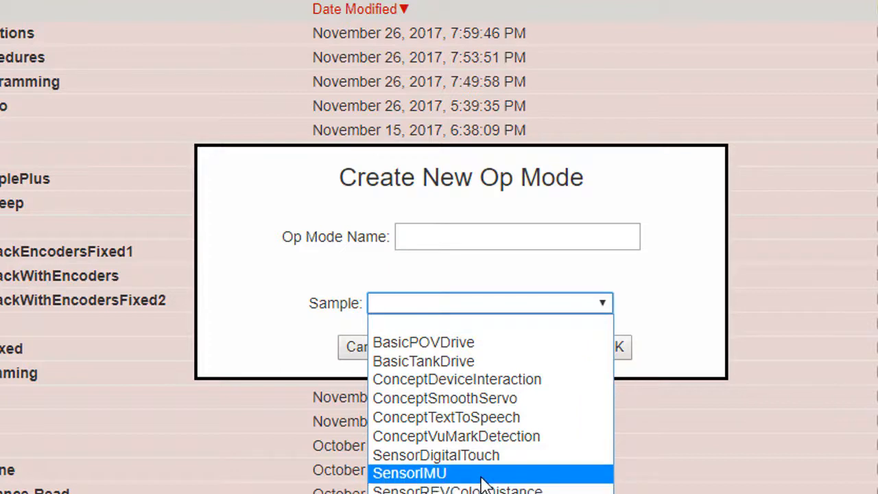
{"action": "left_click", "coordinate": [411, 474]}
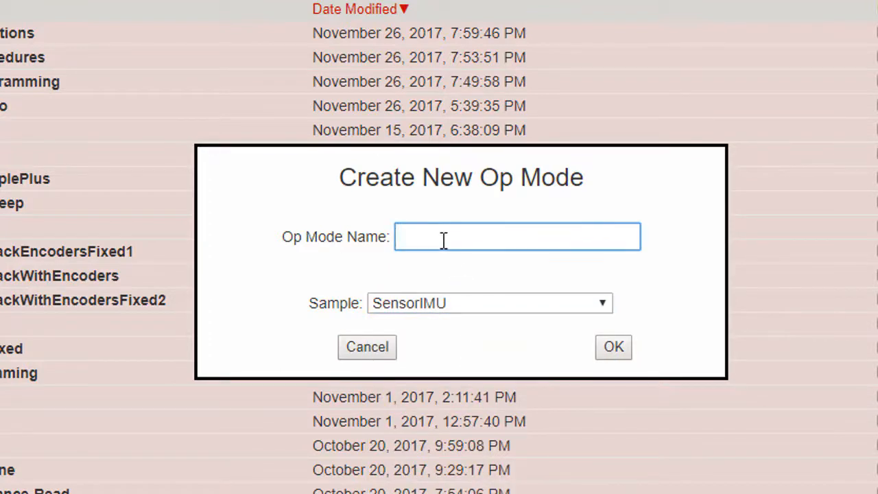
{"action": "type", "text": "Sensor"}
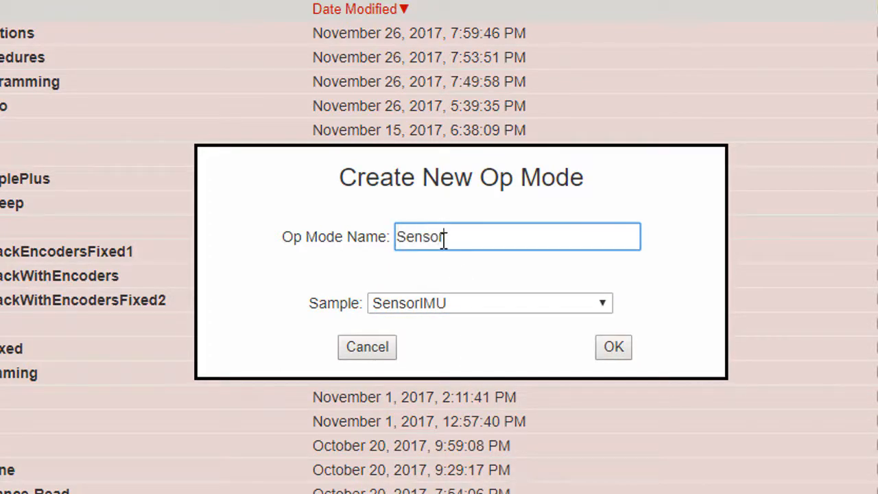
{"action": "type", "text": "Display"}
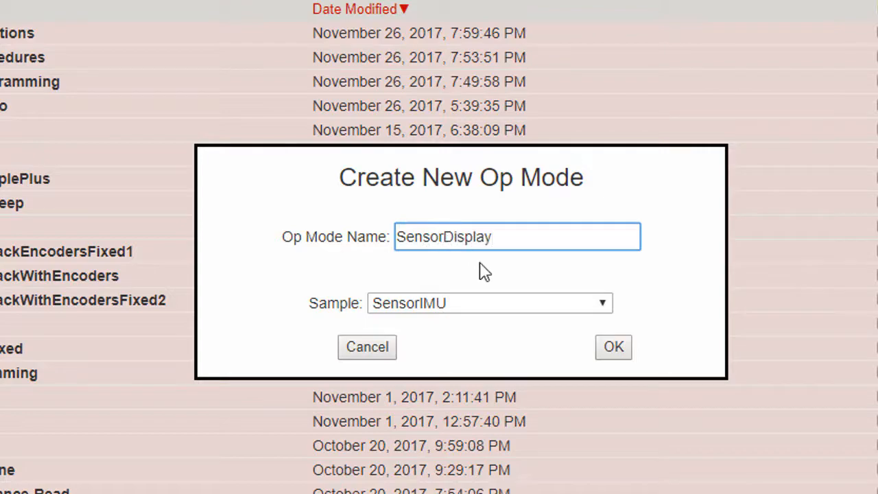
{"action": "left_click", "coordinate": [613, 347]}
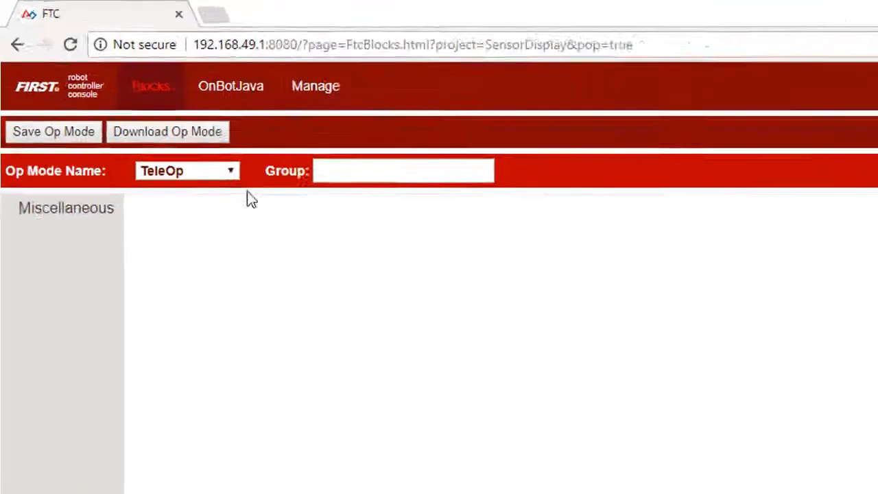
- Switch SensorDisplay's op mode type from TeleOp to Autonomous and save it
{"action": "left_click", "coordinate": [187, 171]}
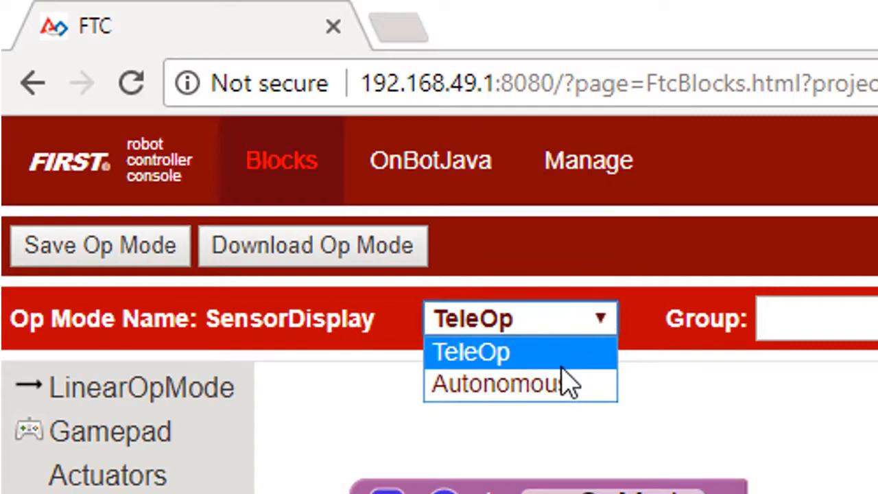
{"action": "left_click", "coordinate": [498, 383]}
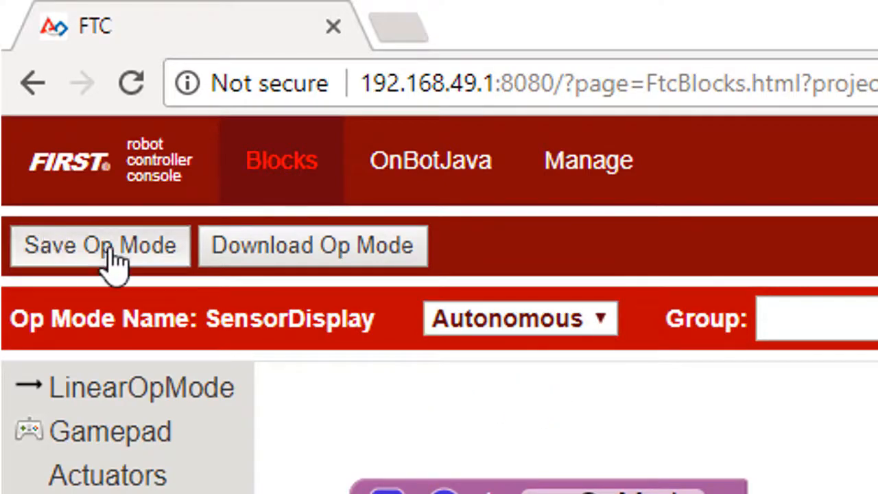
{"action": "left_click", "coordinate": [100, 245]}
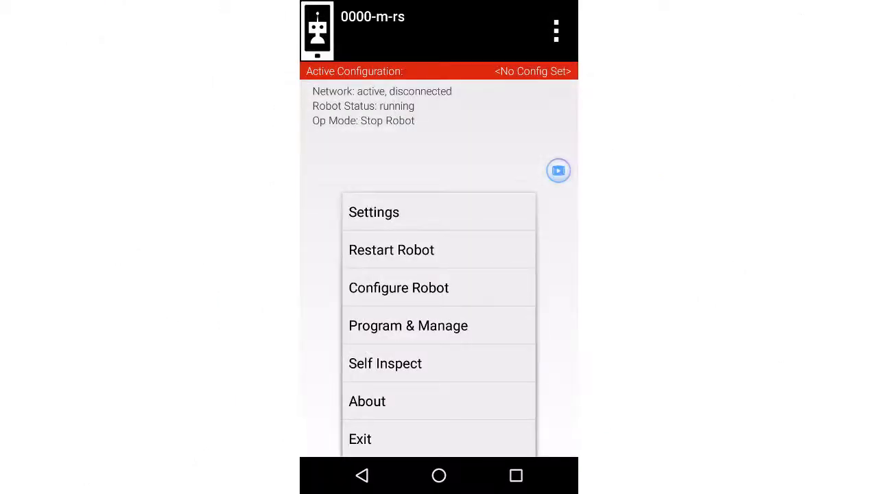
- Start a new robot configuration that detects Expansion Hub Portal 1
{"action": "left_click", "coordinate": [399, 288]}
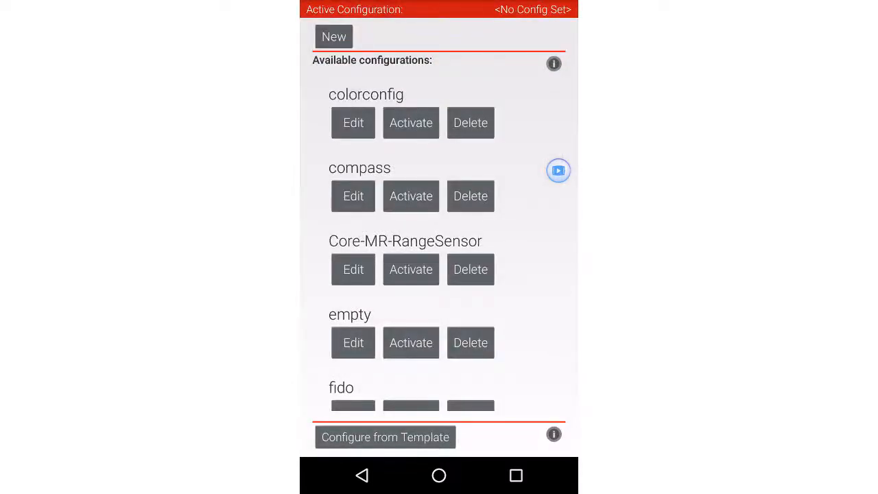
{"action": "left_click", "coordinate": [333, 37]}
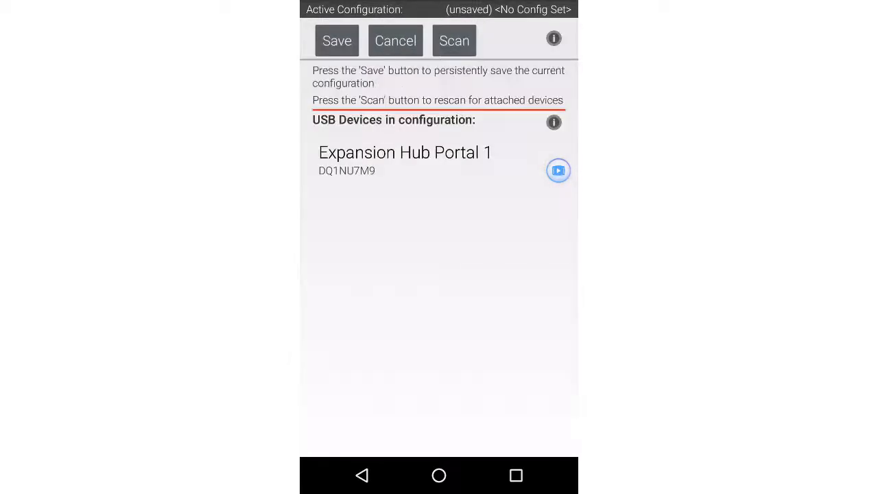
- Save the new configuration under the name 'REV IMU' and return to the main screen
{"action": "left_click", "coordinate": [337, 40]}
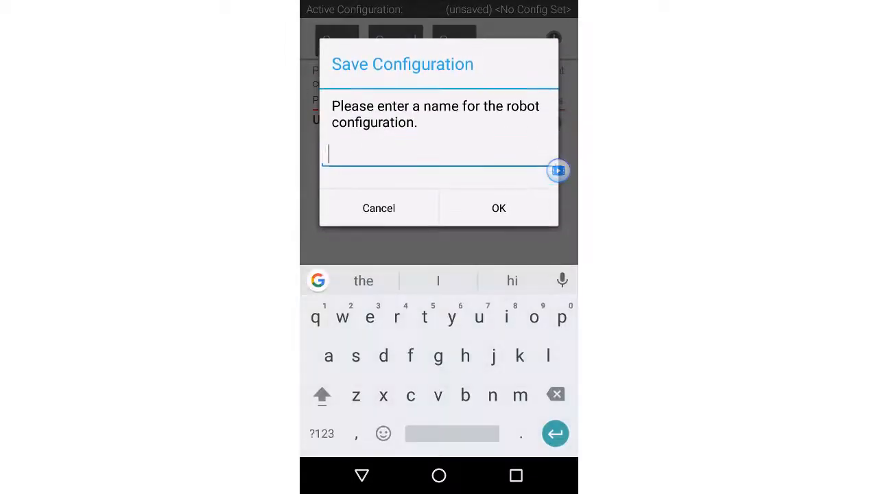
{"action": "type", "text": "REV I"}
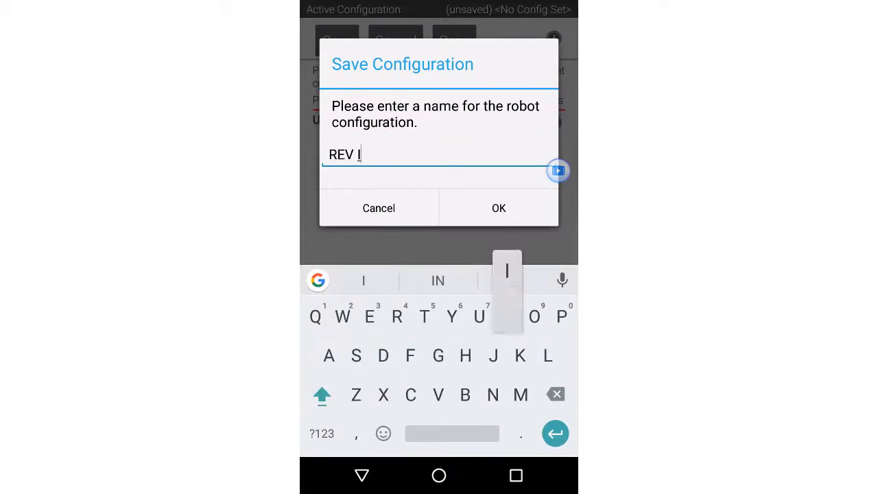
{"action": "type", "text": "MU"}
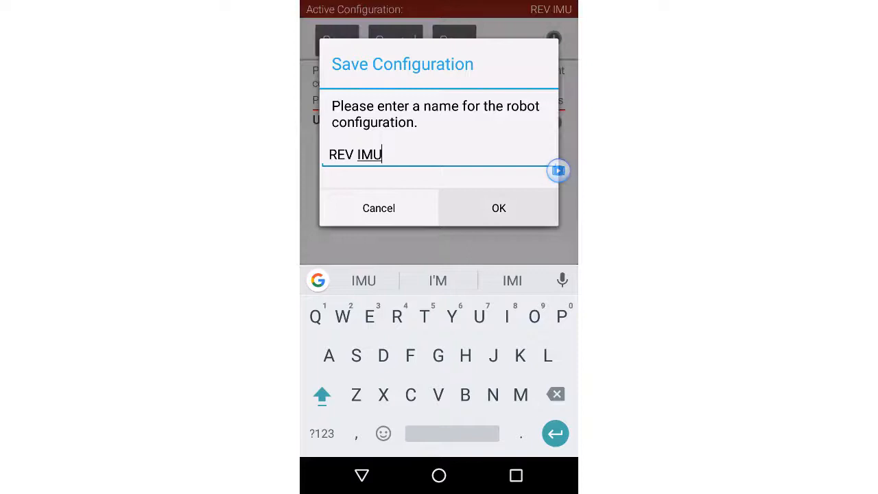
{"action": "left_click", "coordinate": [499, 208]}
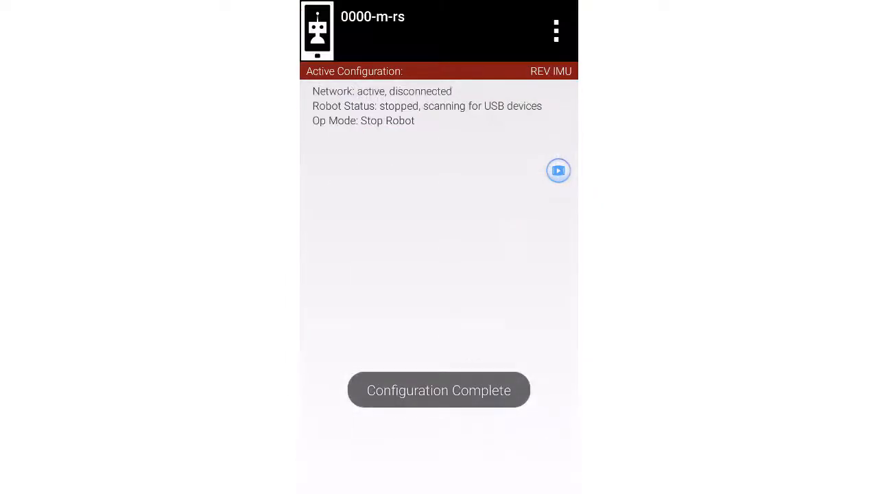
{"action": "left_click", "coordinate": [438, 390]}
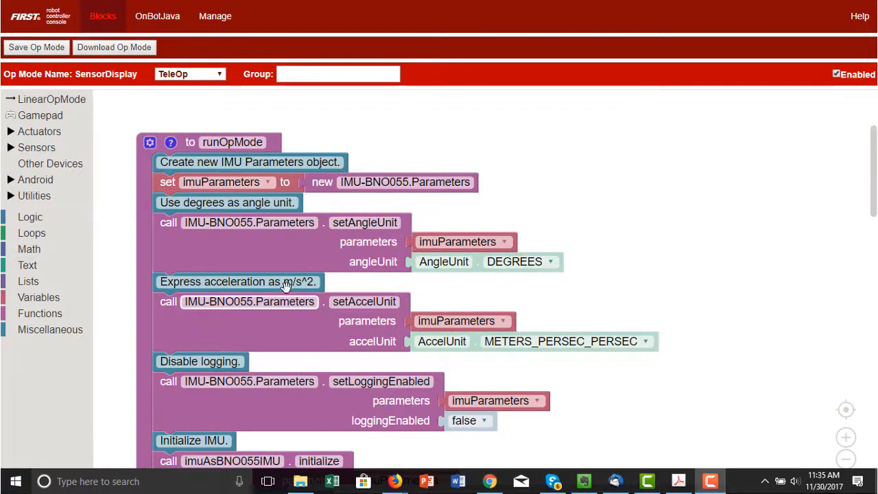
{"action": "mouse_move", "coordinate": [103, 20]}
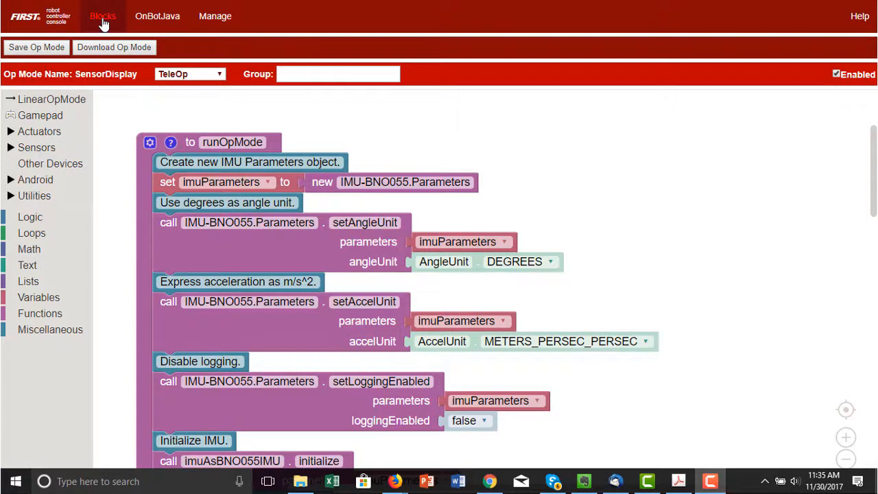
{"action": "left_click", "coordinate": [102, 16]}
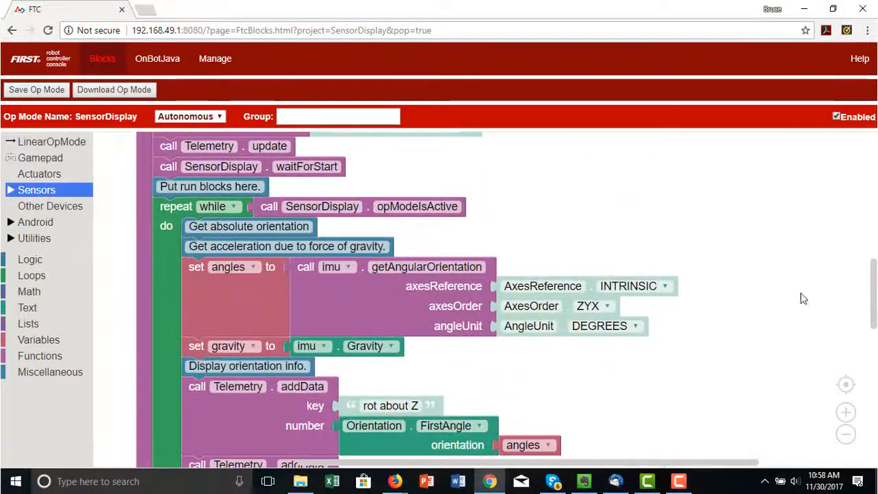
- Add 'IMU Status' and 'Calibration Status' telemetry lines fed by IMU-BNO055 system and calibration status
{"action": "left_click", "coordinate": [34, 238]}
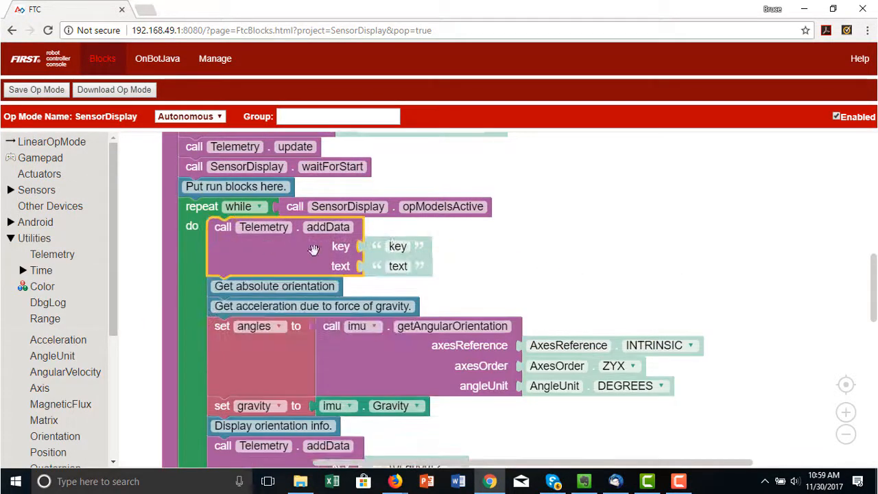
{"action": "type", "text": "IMU Status"}
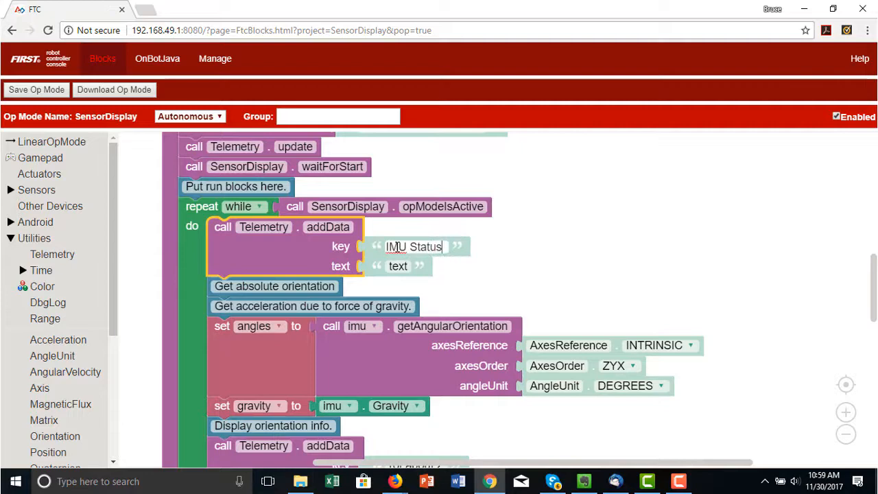
{"action": "left_click", "coordinate": [37, 190]}
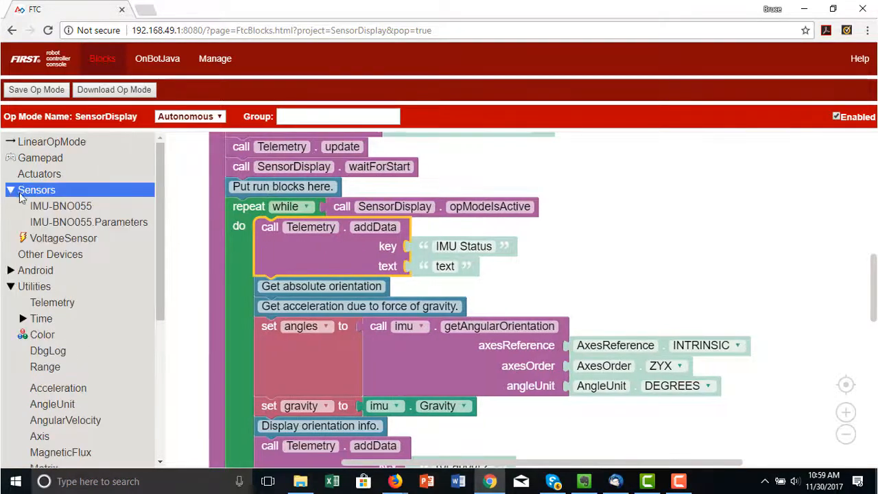
{"action": "left_click", "coordinate": [60, 205]}
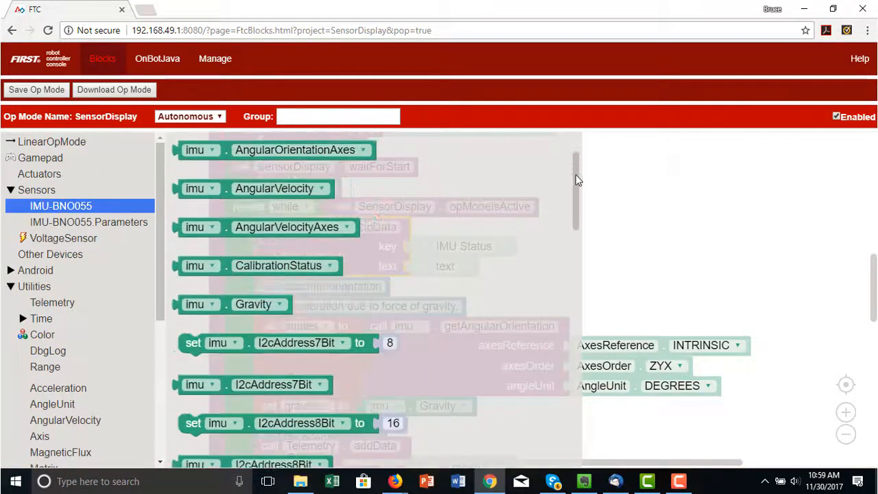
{"action": "scroll", "scroll_direction": "down", "scroll_amount": 3}
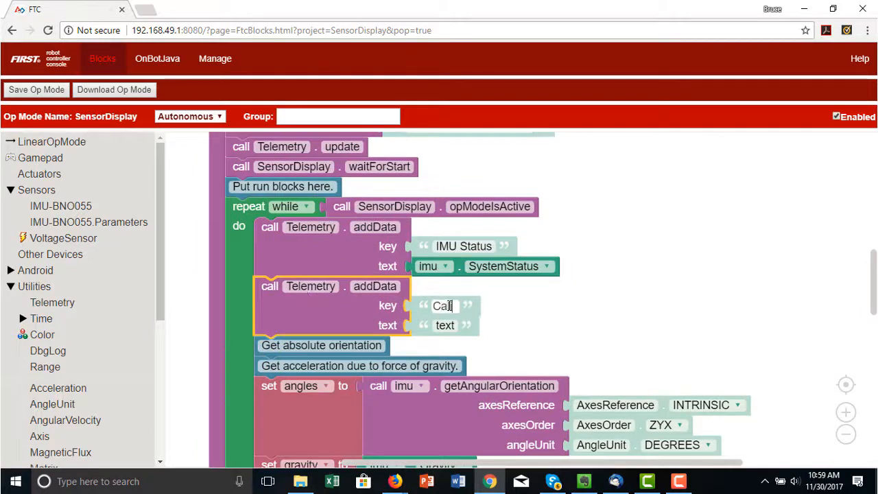
{"action": "type", "text": "Calibration Status"}
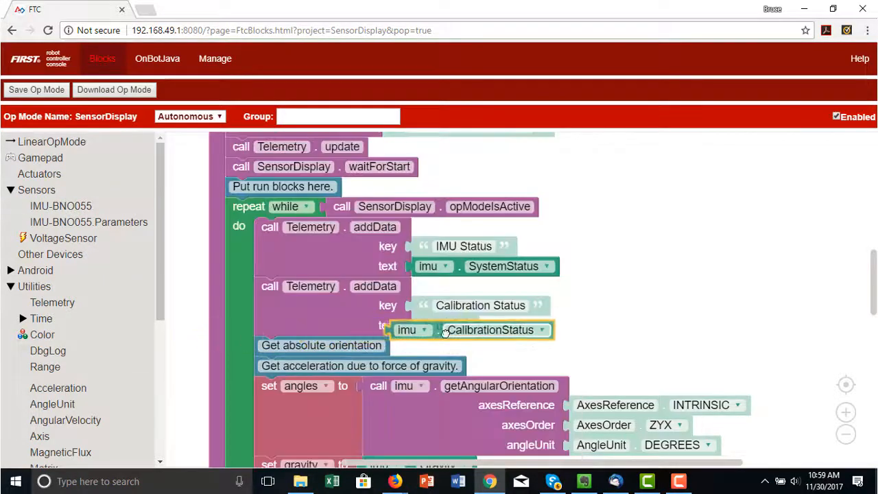
{"action": "left_click", "coordinate": [37, 90]}
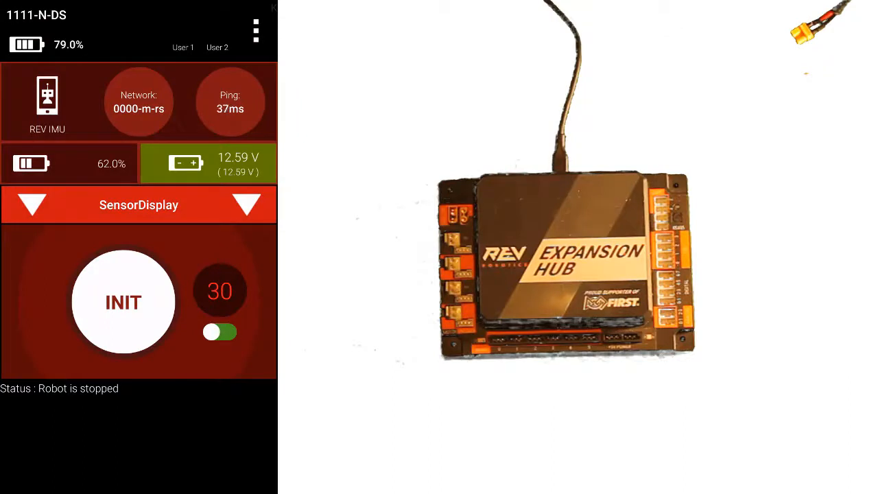
- Initialize SensorDisplay with INIT, then start it with Play
{"action": "left_click", "coordinate": [124, 302]}
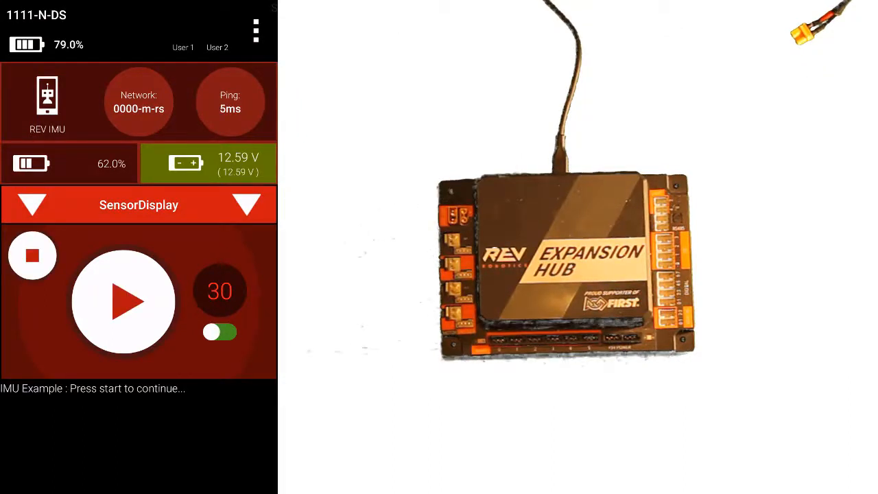
{"action": "left_click", "coordinate": [123, 302]}
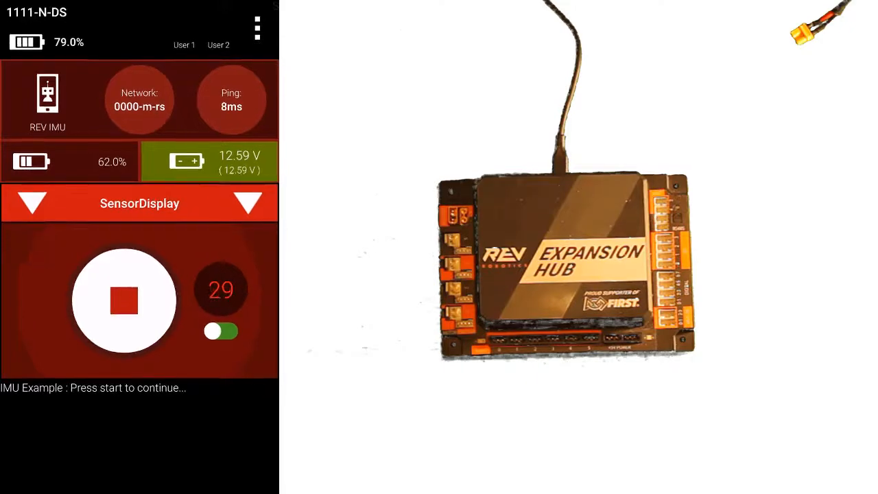